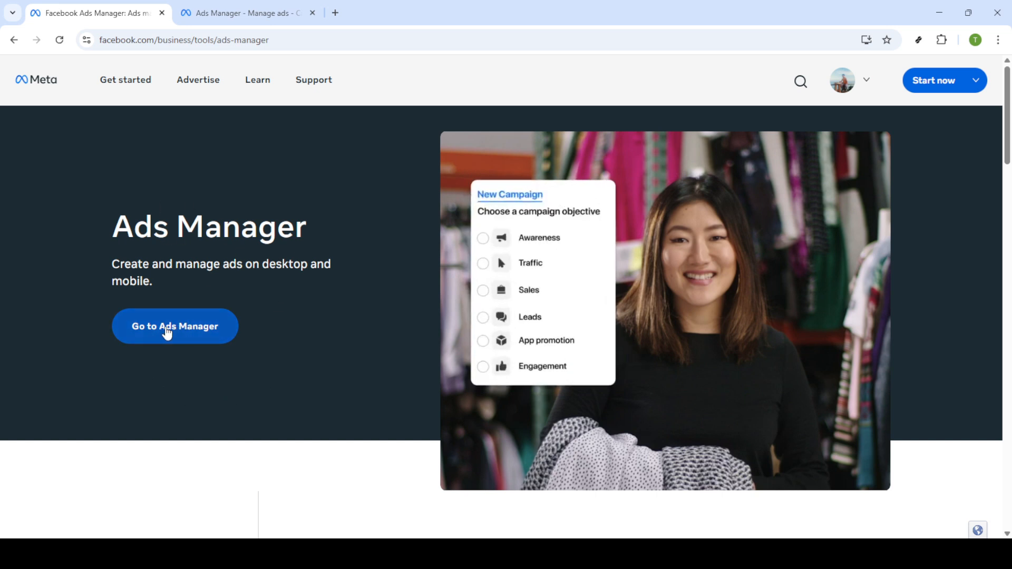
- Open Ads Manager for the ad account to reach the Campaigns table
click(483, 289)
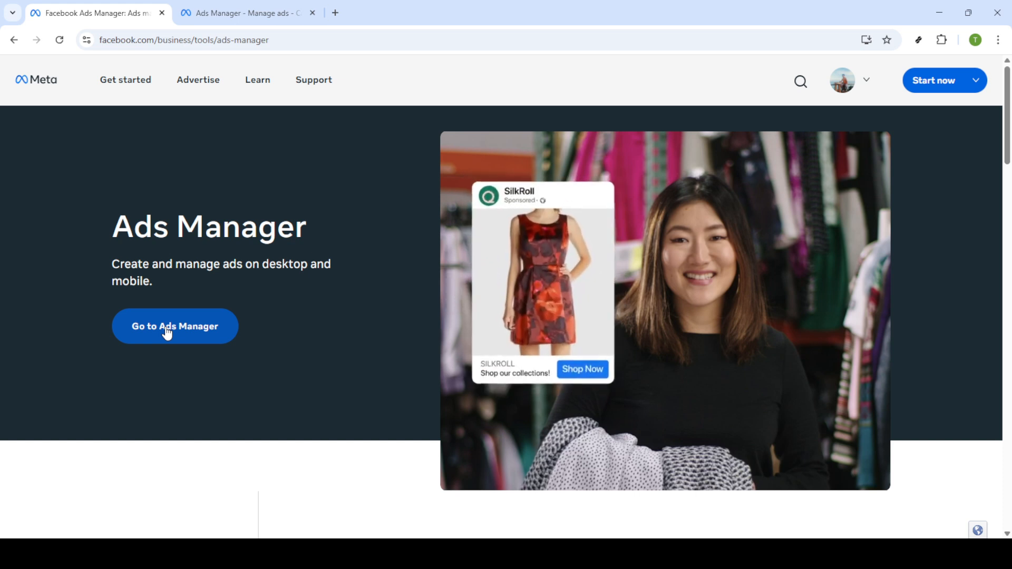
click(175, 325)
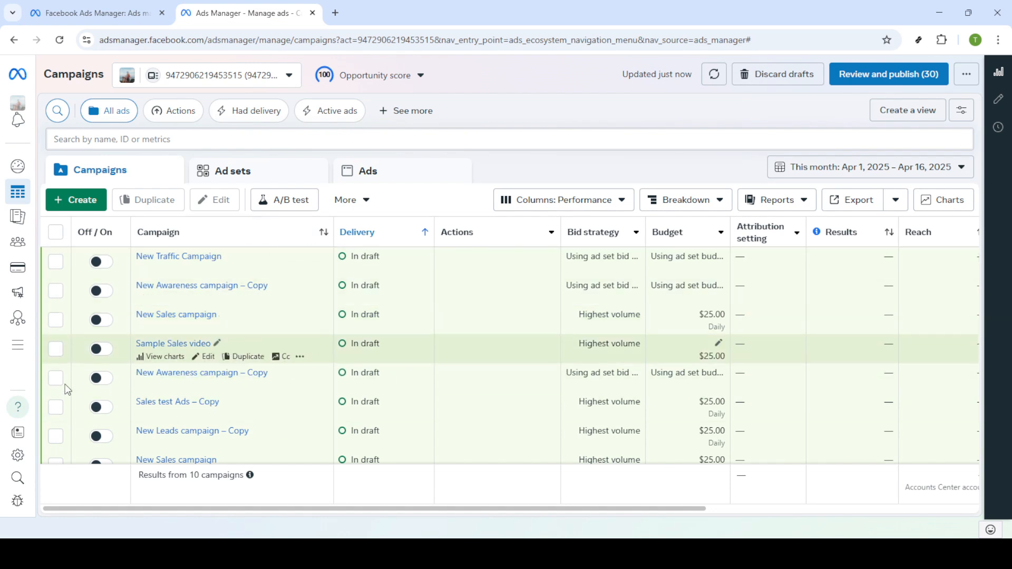
- Expand the navigation menu and go to the Events Manager overview
click(17, 72)
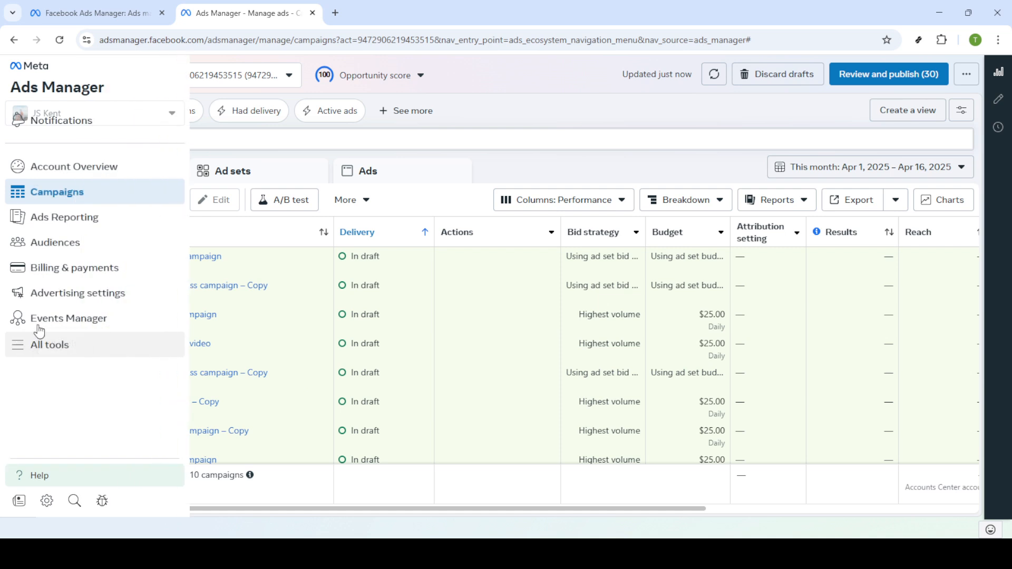
click(69, 318)
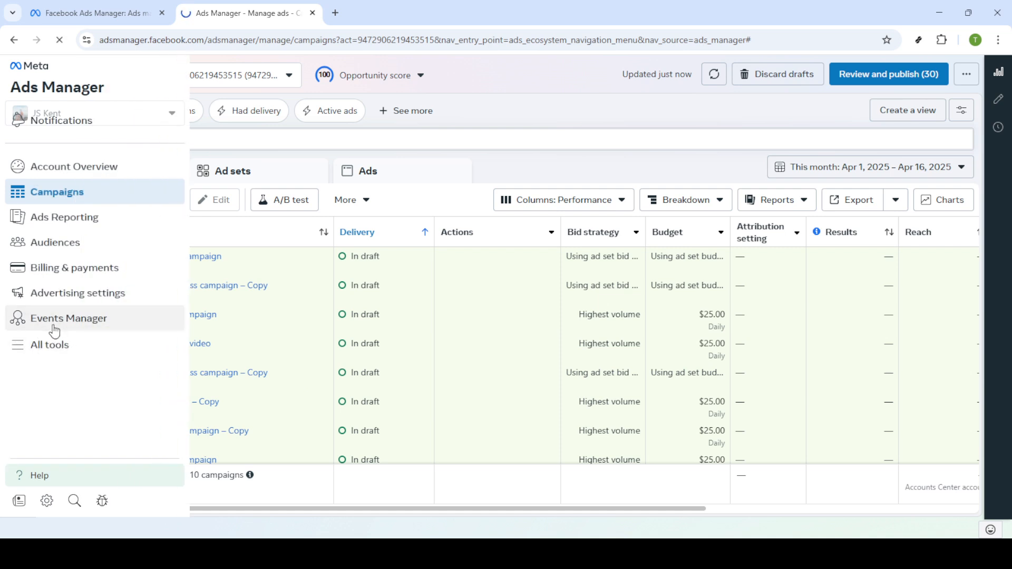
click(68, 318)
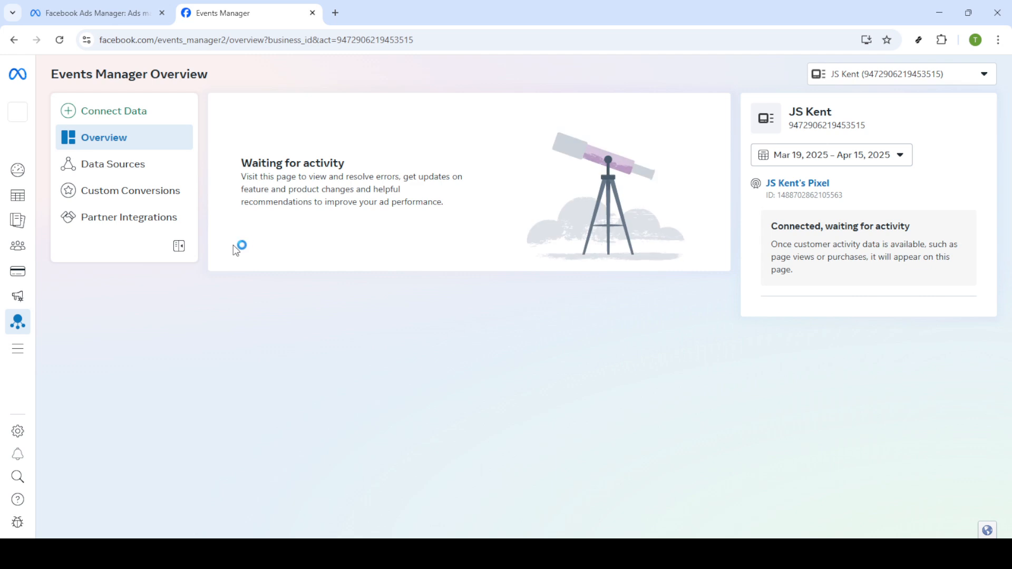
click(112, 164)
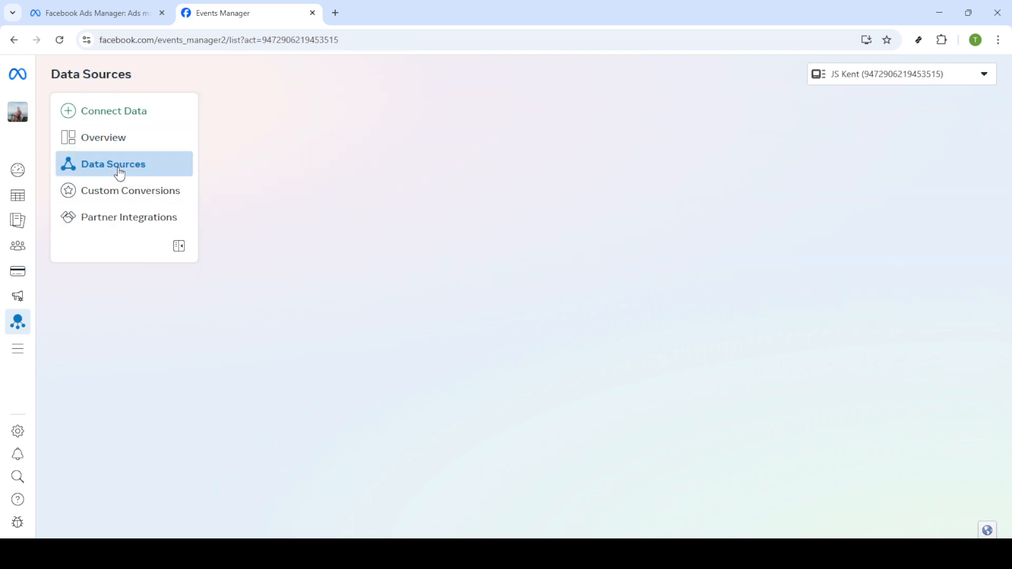
click(113, 164)
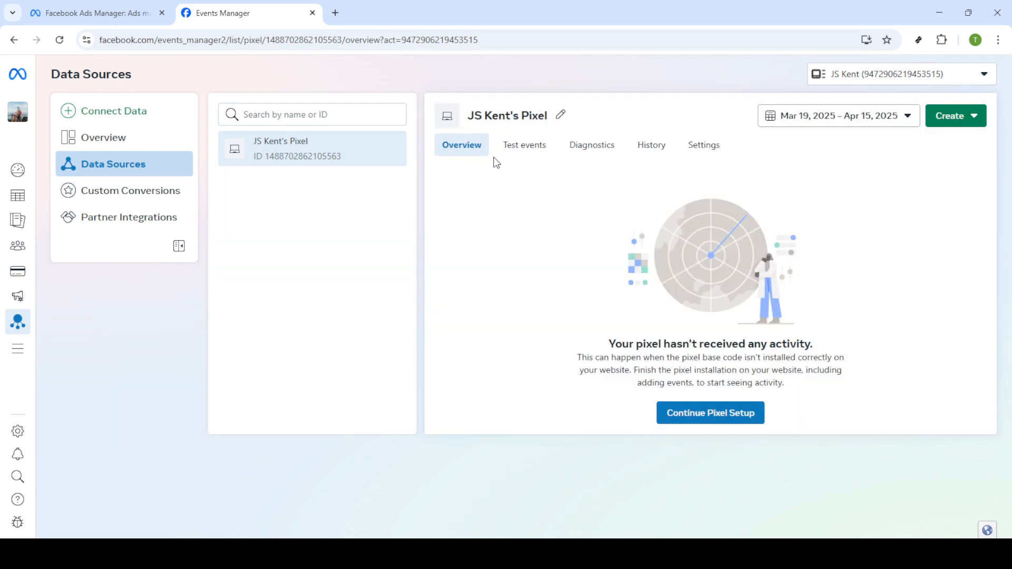
mouse_move(648, 265)
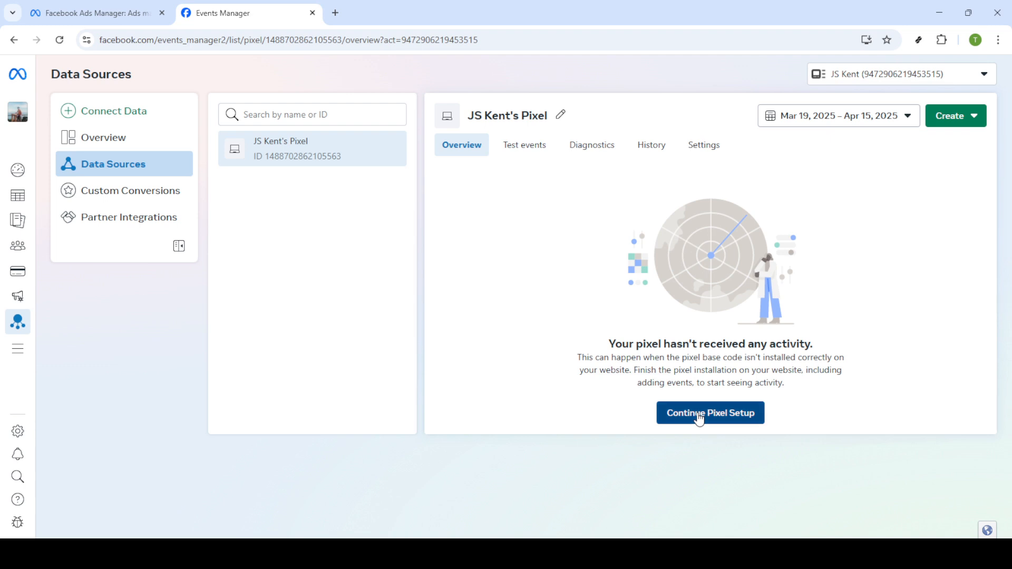
- Resume pixel setup with manual code installation and copy the base code
click(710, 413)
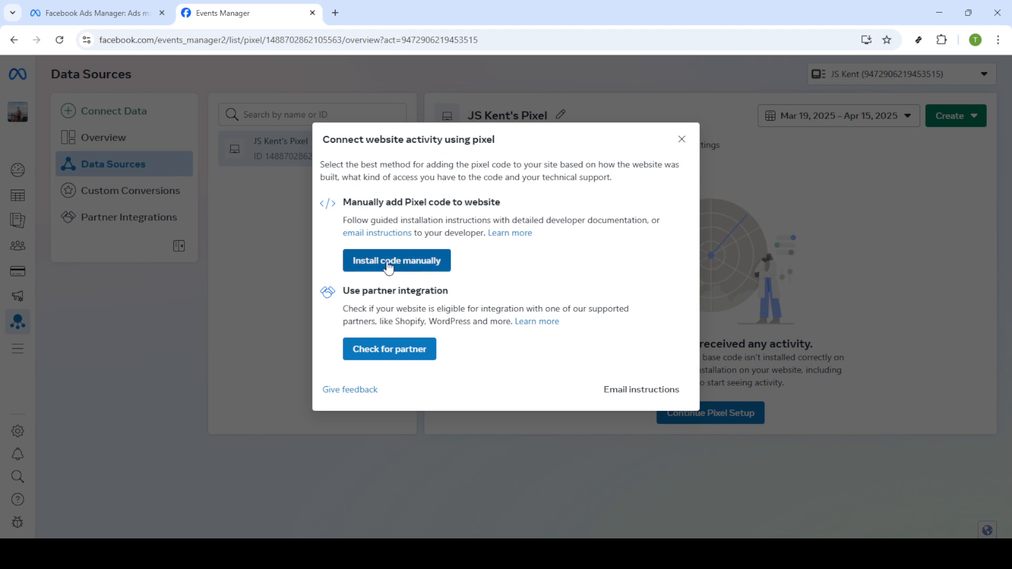
mouse_move(398, 266)
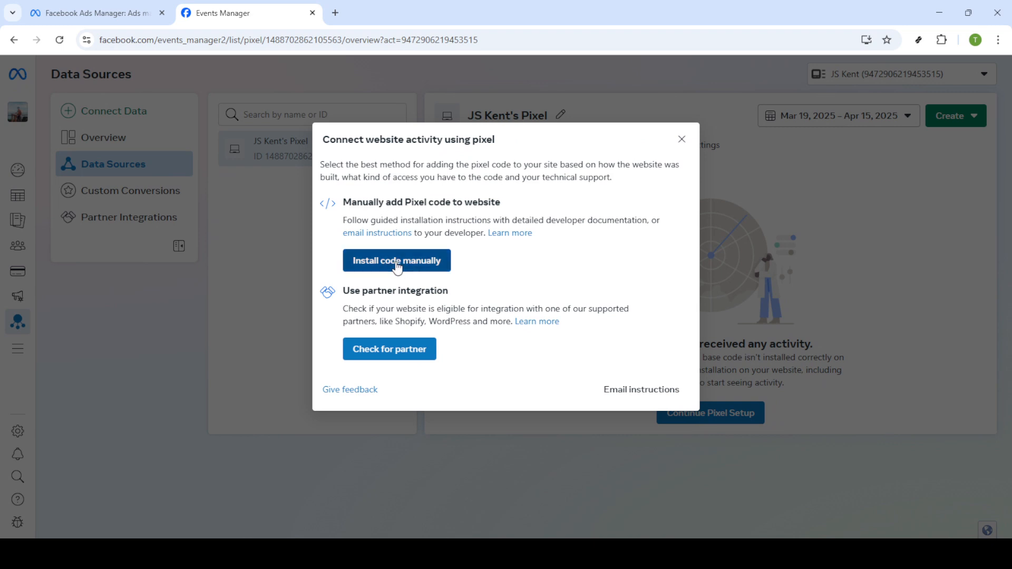
click(397, 260)
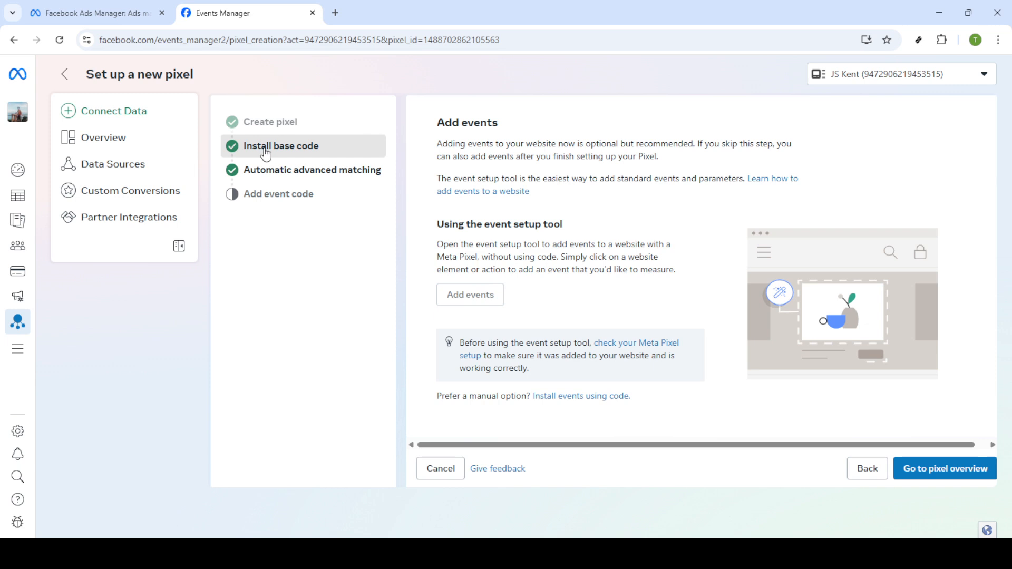
click(280, 146)
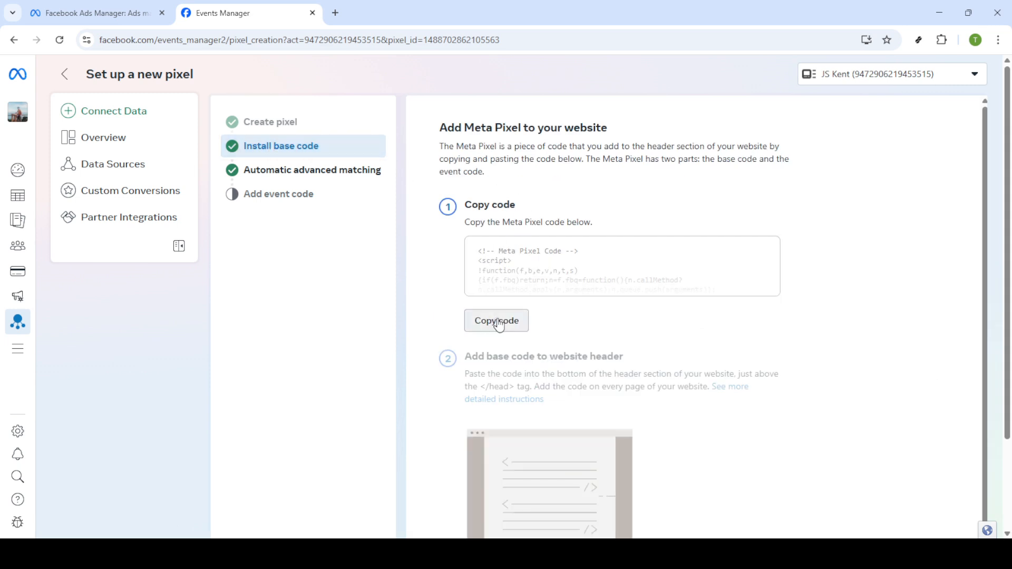
click(496, 321)
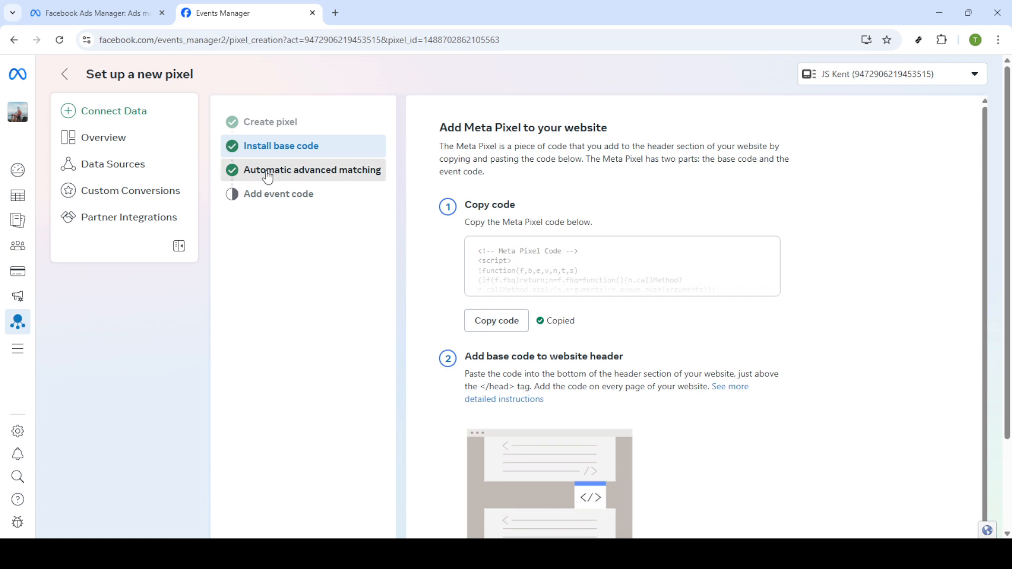
- Open the Automatic advanced matching step in the pixel setup checklist
click(313, 170)
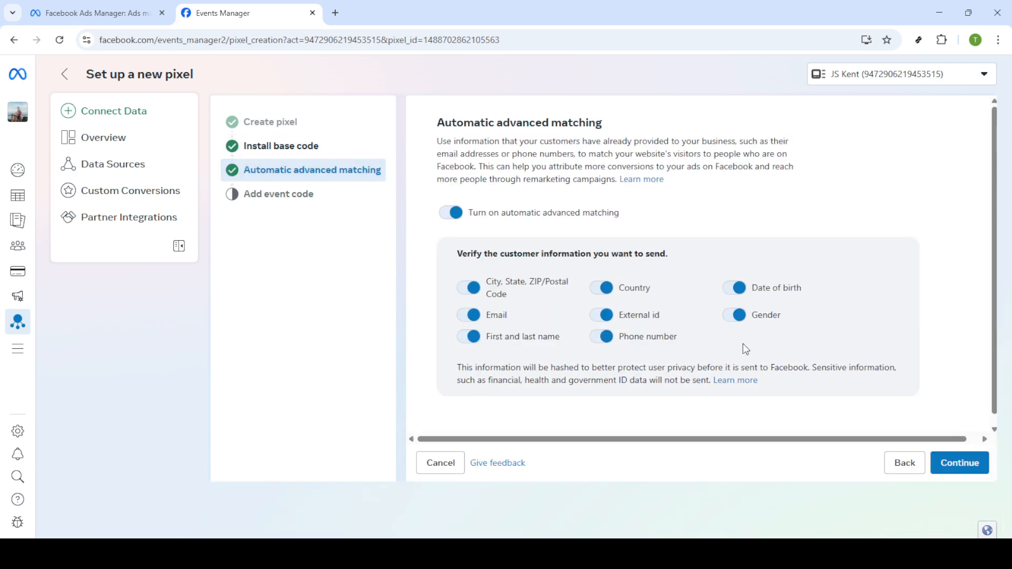
mouse_move(500, 279)
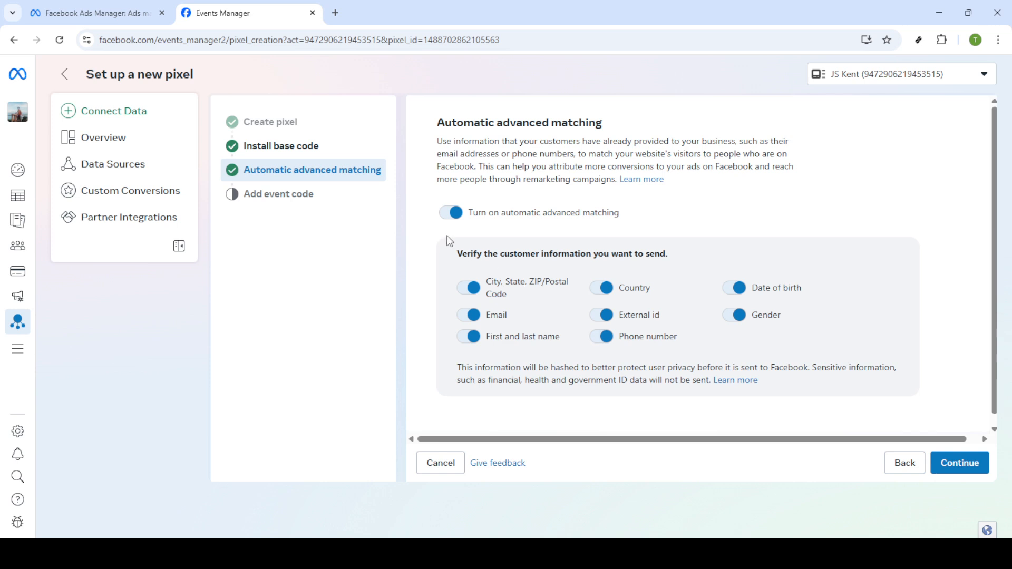
mouse_move(903, 413)
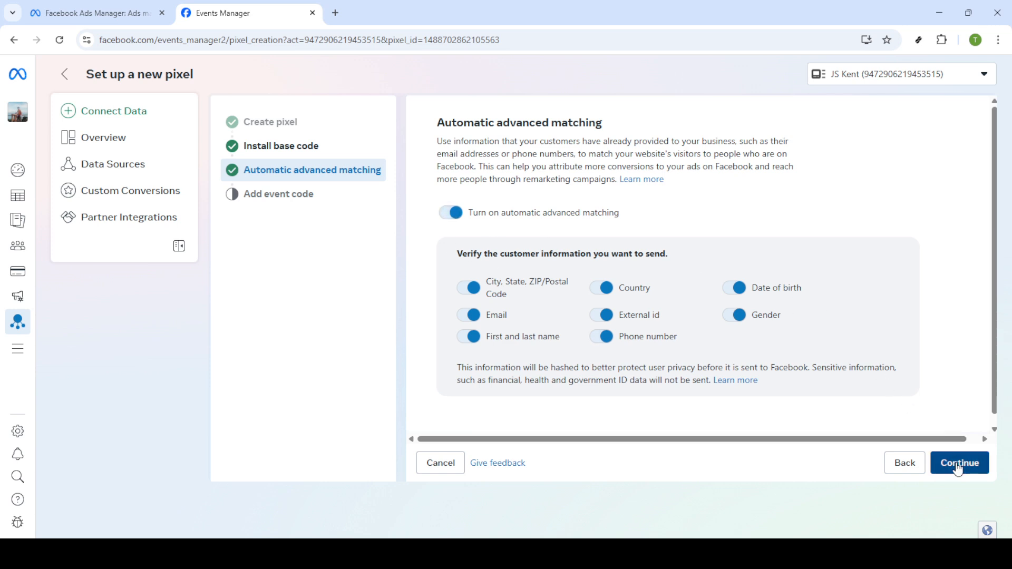
- Keep all advanced matching fields on and continue to the Add events step
click(960, 463)
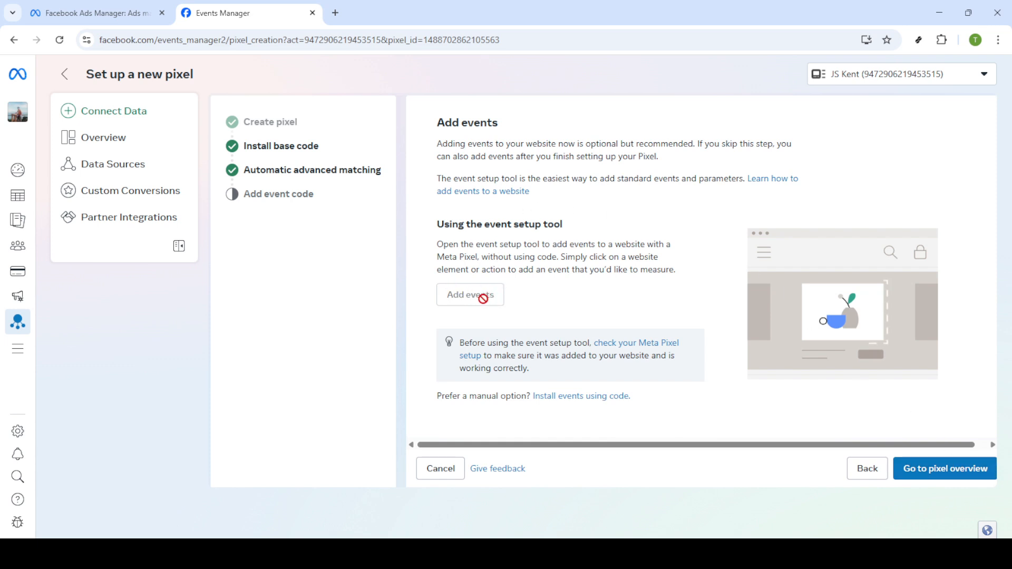
mouse_move(487, 295)
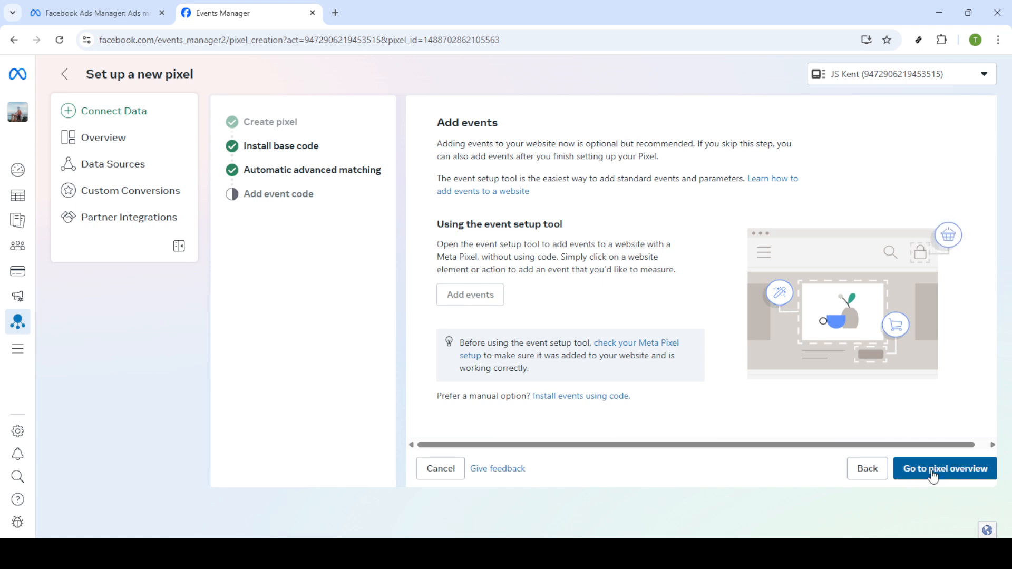
click(945, 468)
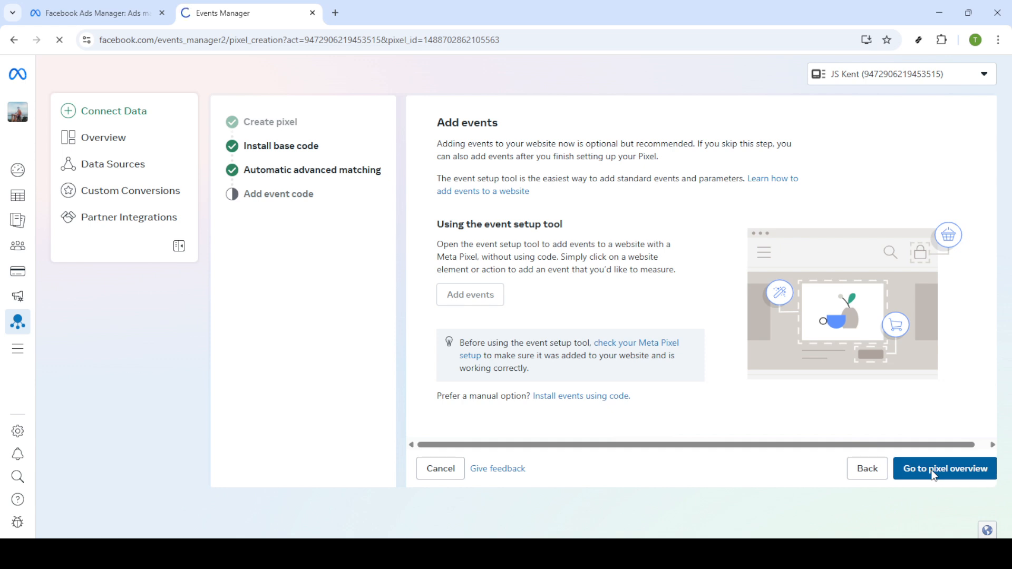
click(944, 469)
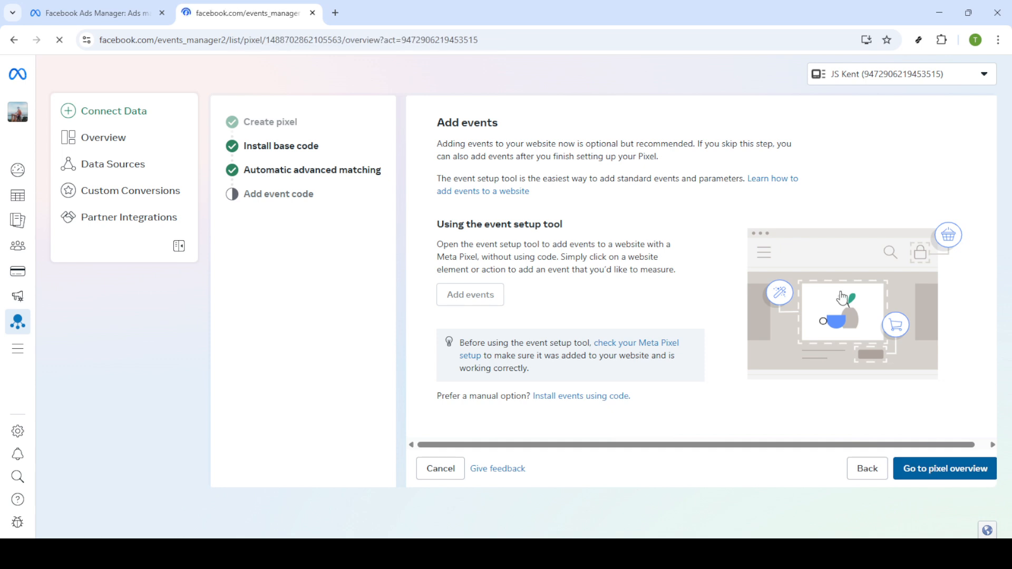
click(945, 469)
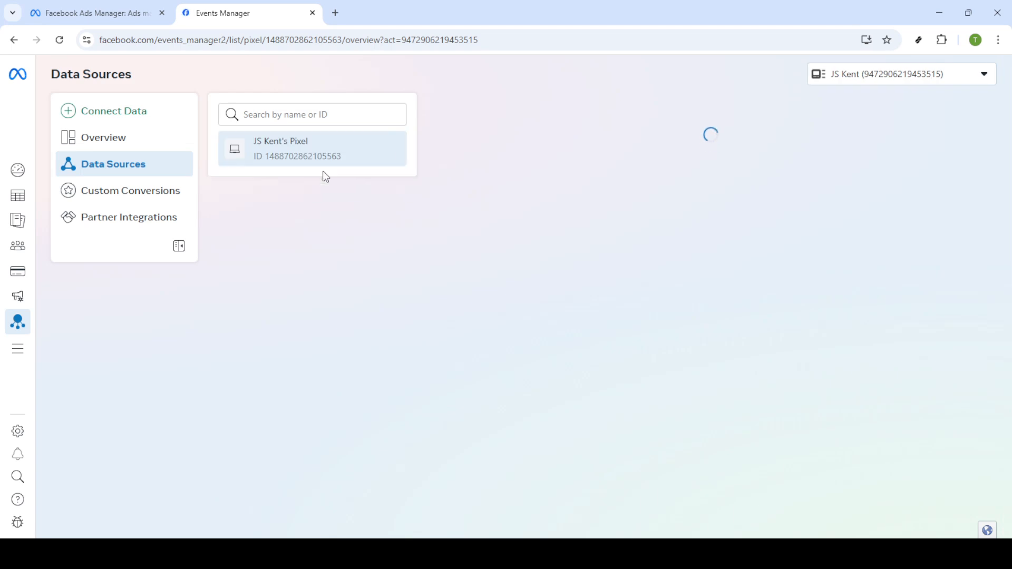
click(311, 149)
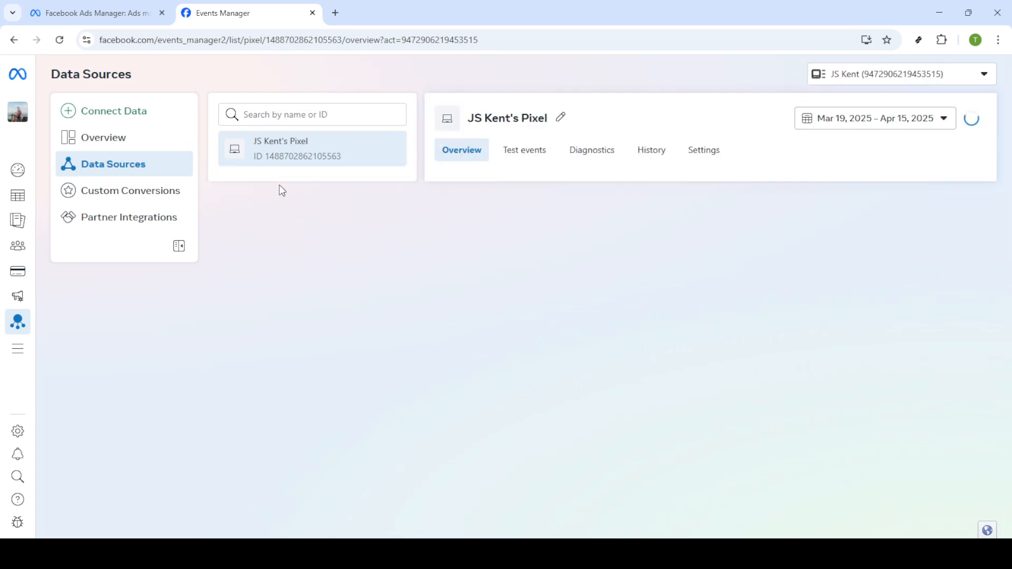